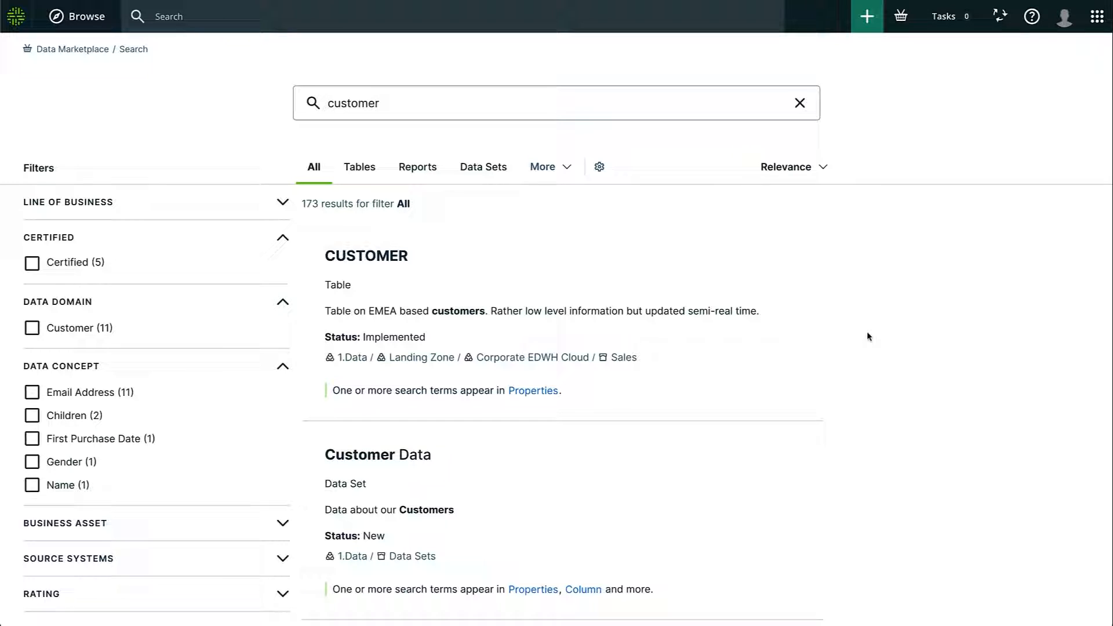
# Preview Customer Analytics, list its 25 columns, and open its full asset page
pyautogui.scroll(-3)
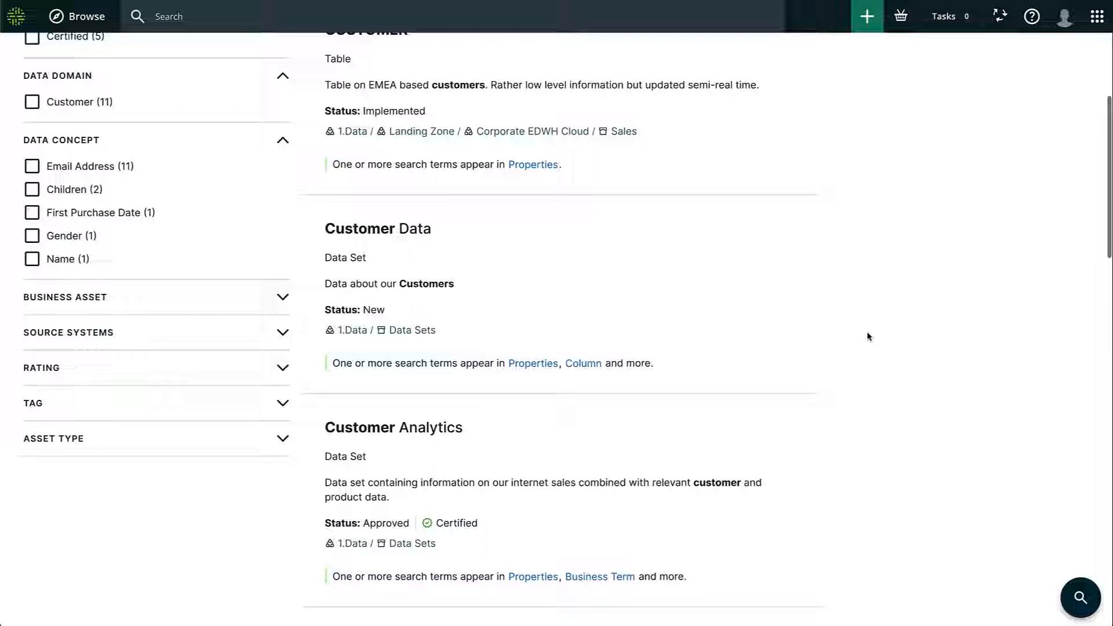
pyautogui.scroll(-3)
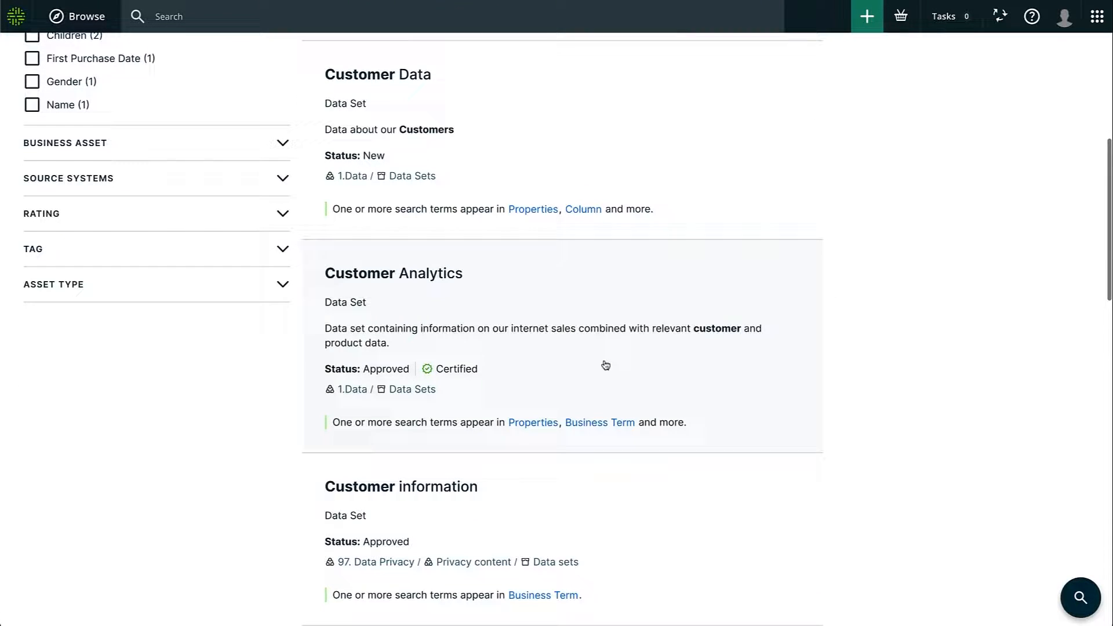
pyautogui.moveTo(484, 371)
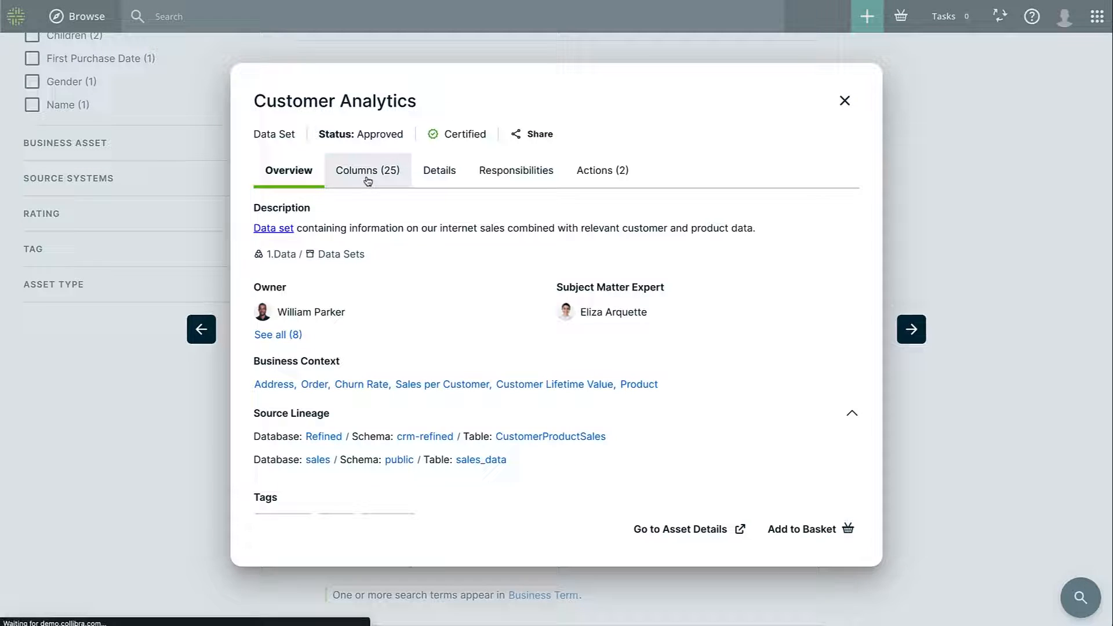
pyautogui.click(367, 170)
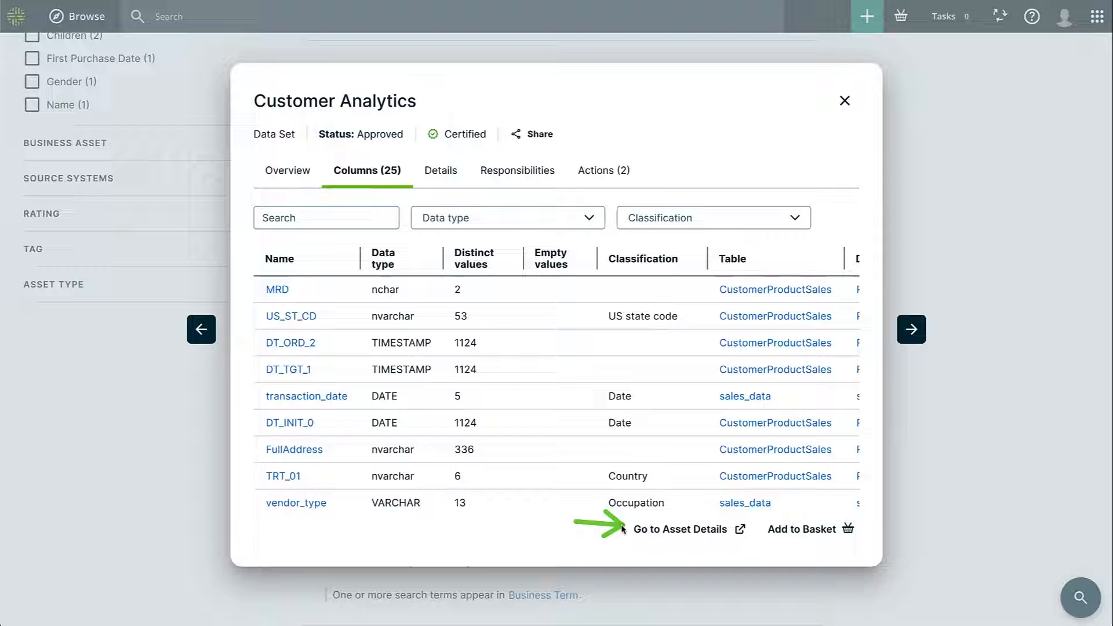
pyautogui.click(680, 529)
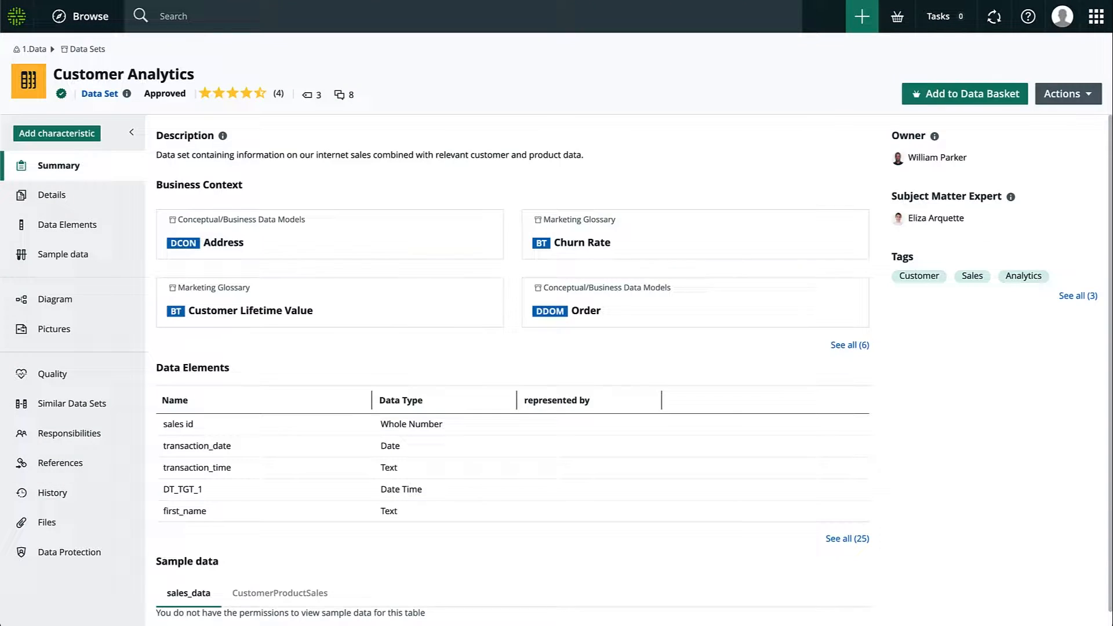
pyautogui.moveTo(239, 284)
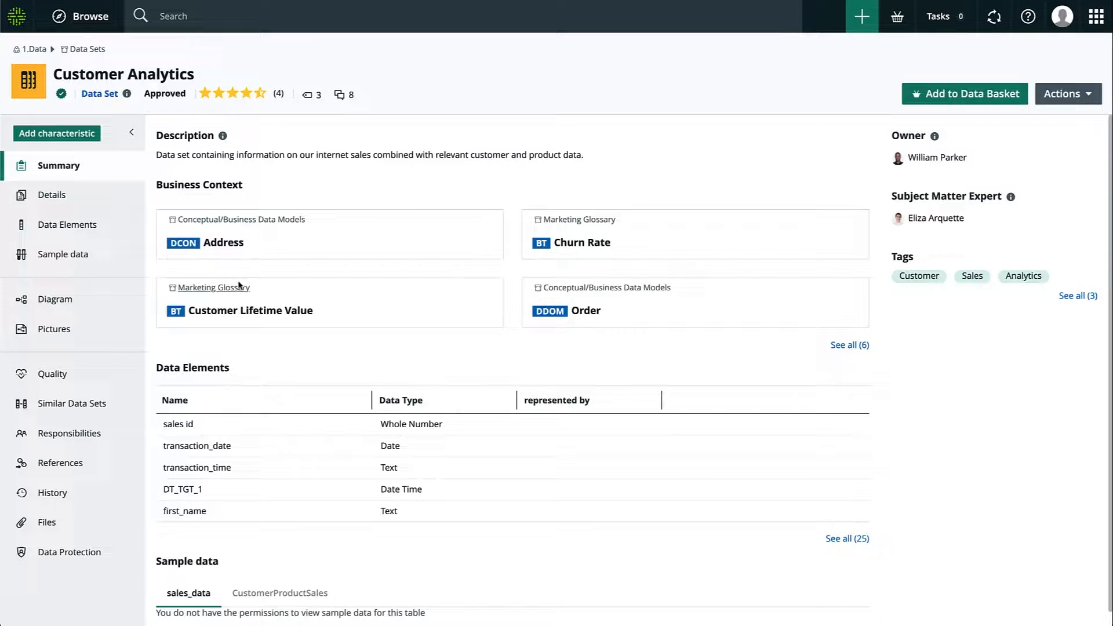
# Show Customer Analytics data elements, scrolled to the # Rows, # Empty Values and Chart columns
pyautogui.click(69, 224)
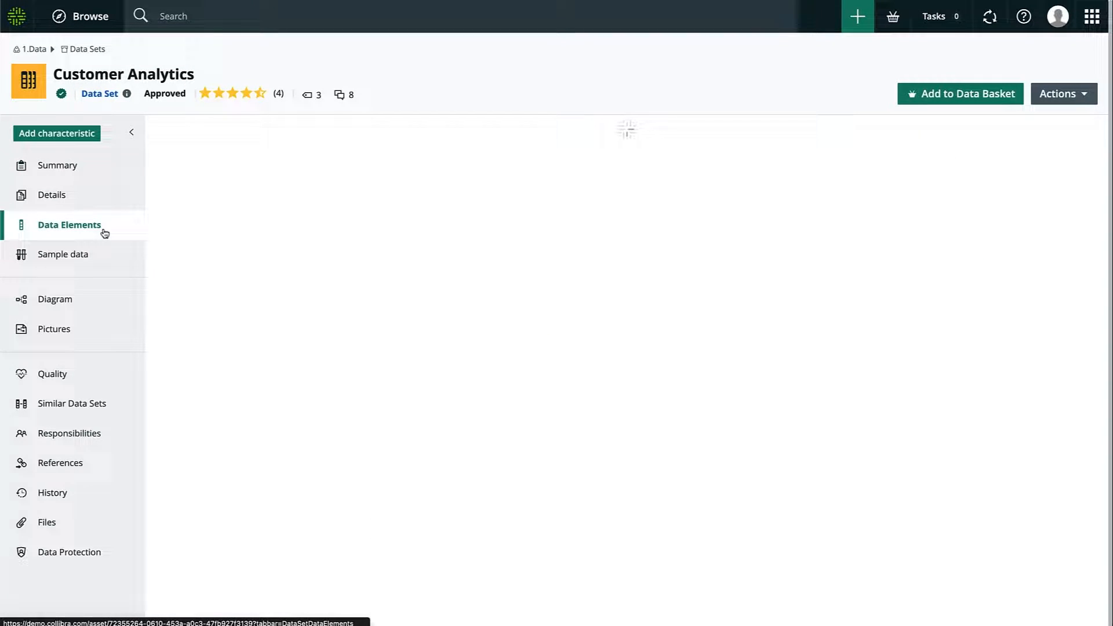
pyautogui.click(69, 224)
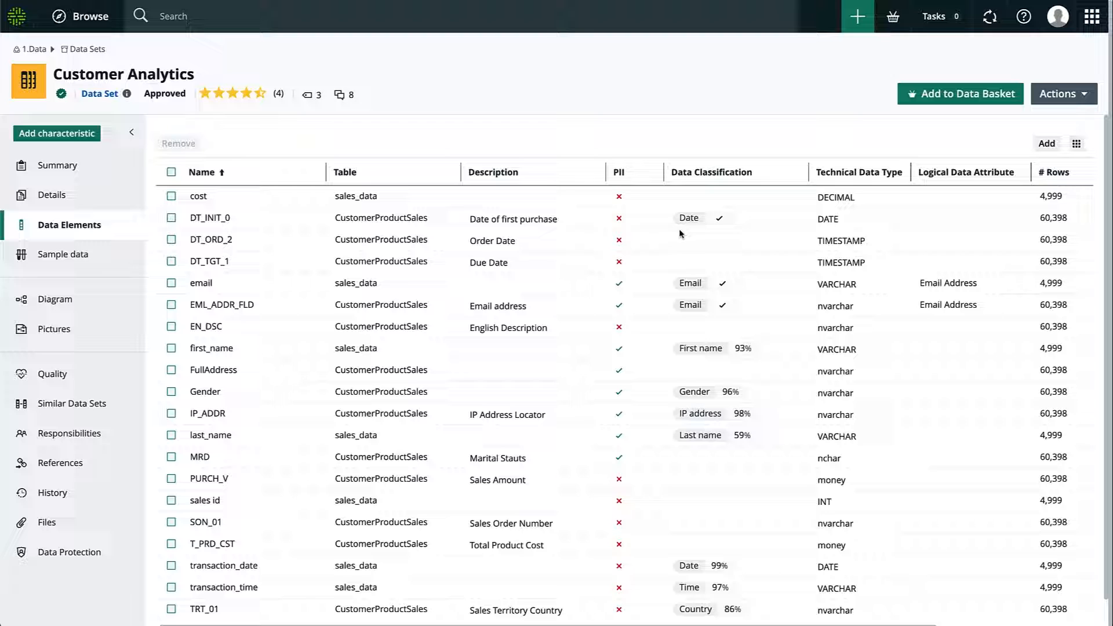
pyautogui.hscroll(3)
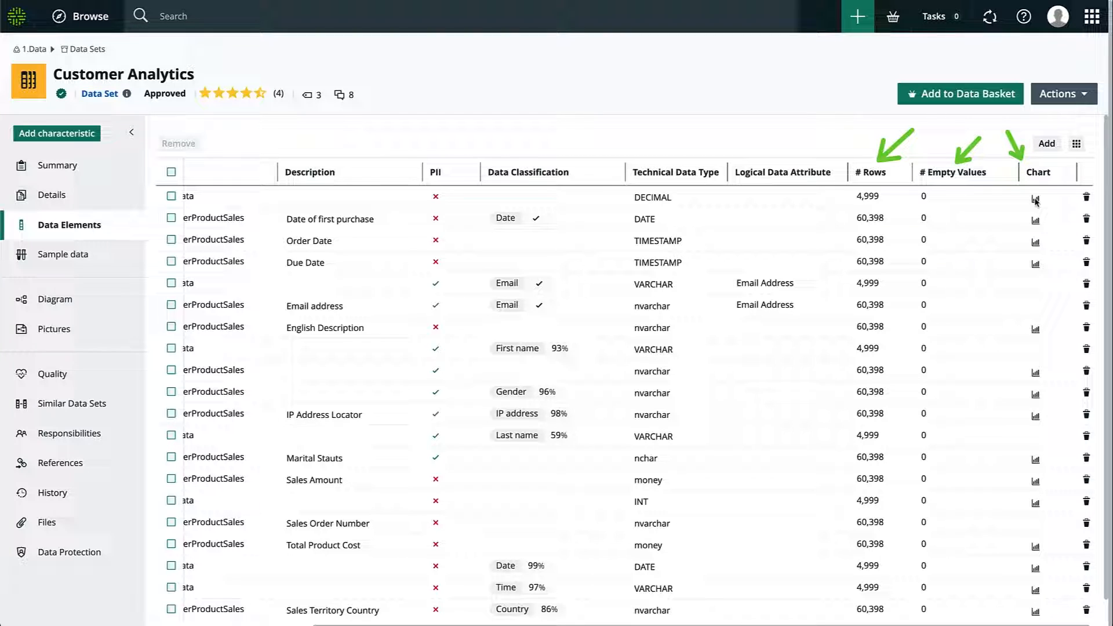
# Open the PURCH_V column page showing sample data, value frequencies and 60,398 rows
pyautogui.click(1035, 219)
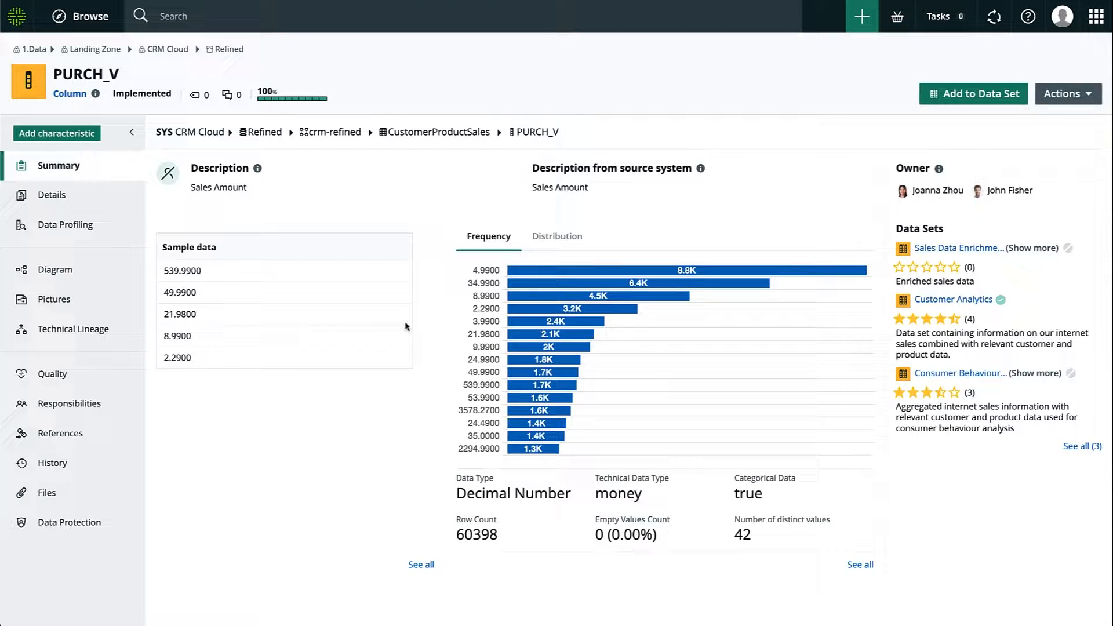
# View the PURCH_V full Data Profiling distribution chart with probability curve and median
pyautogui.click(557, 236)
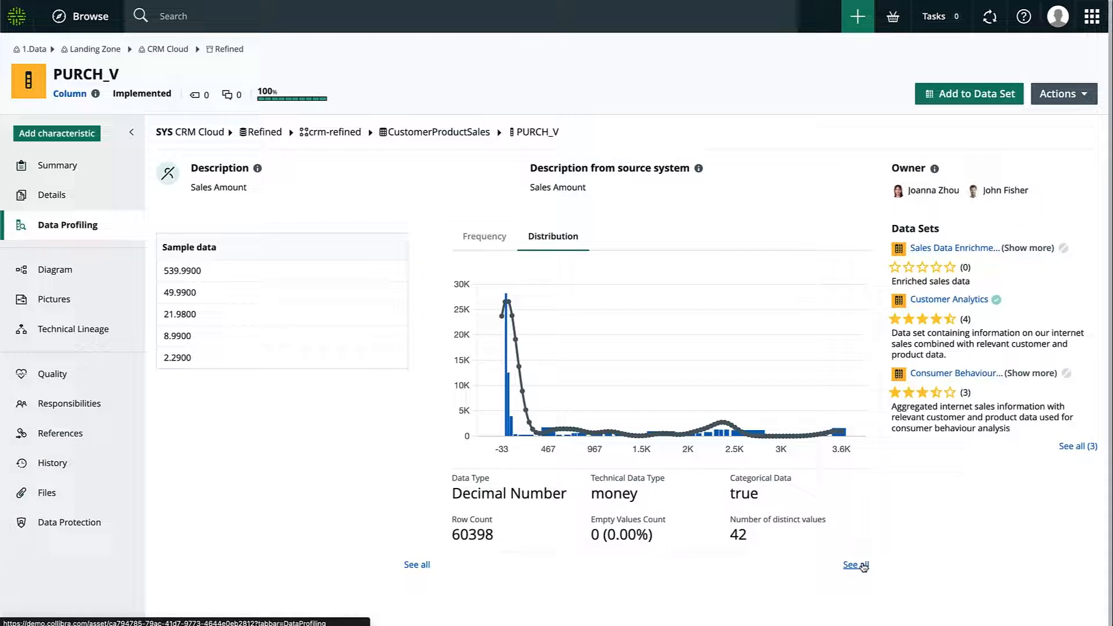
pyautogui.click(854, 564)
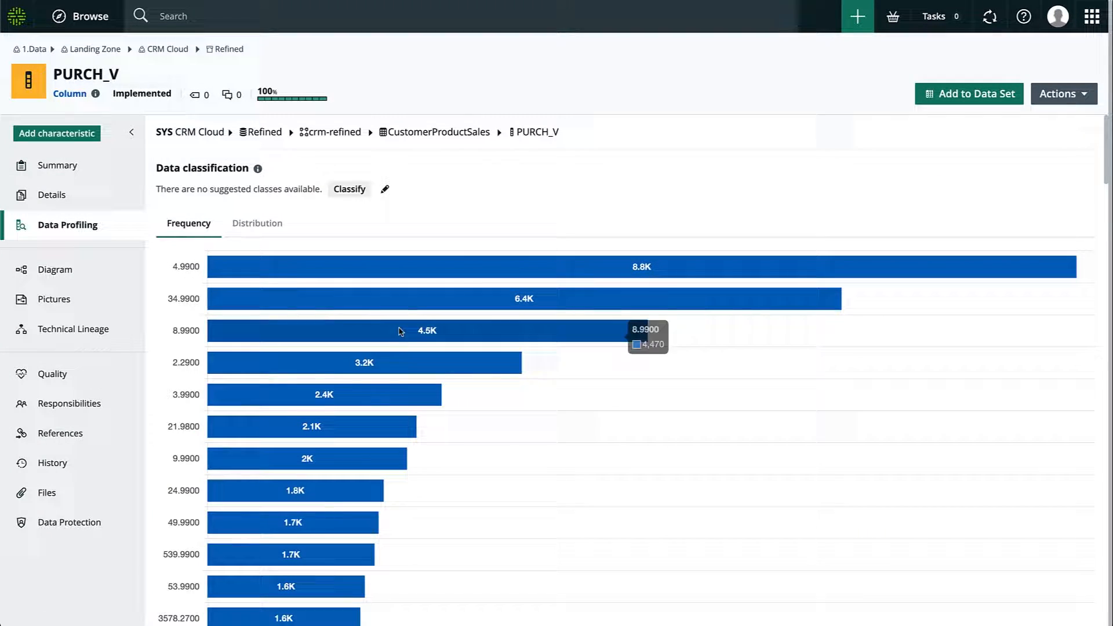
pyautogui.click(257, 223)
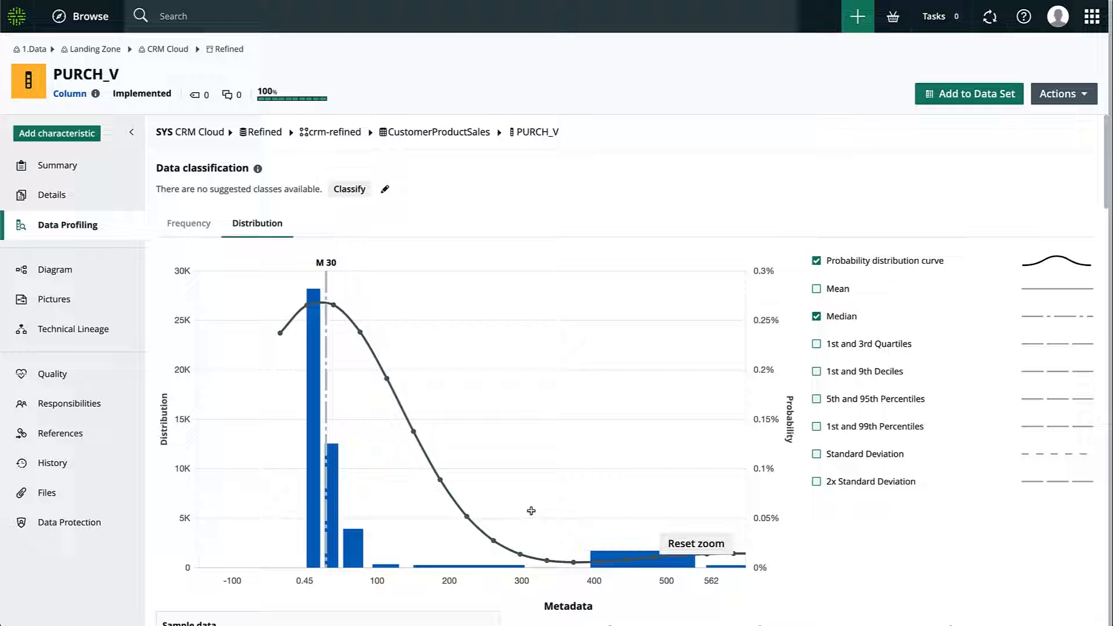
pyautogui.scroll(-3)
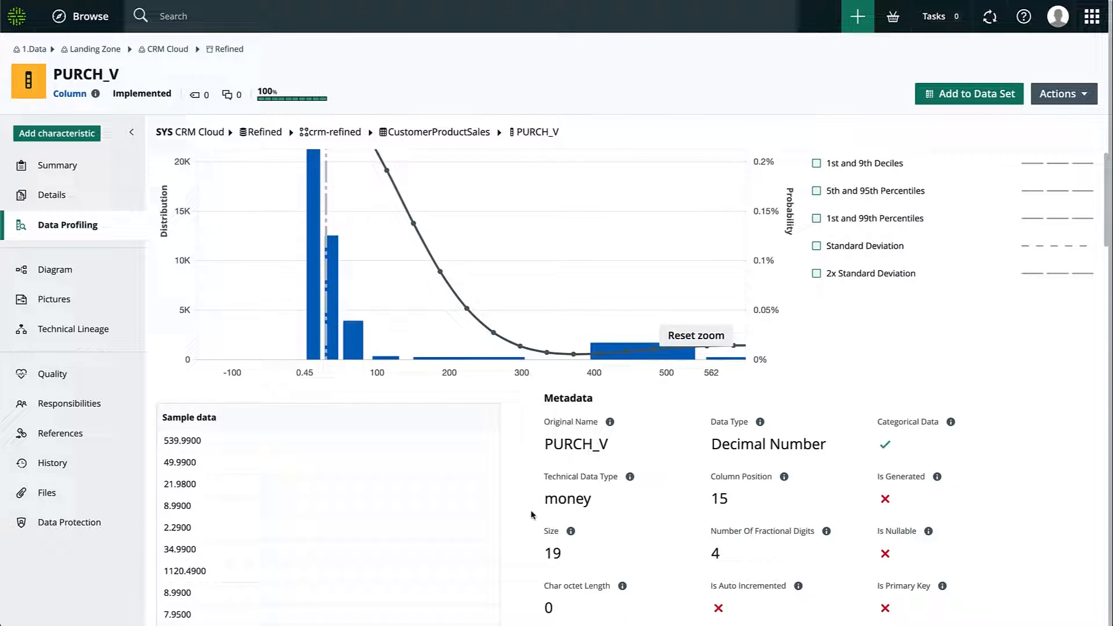
pyautogui.scroll(-3)
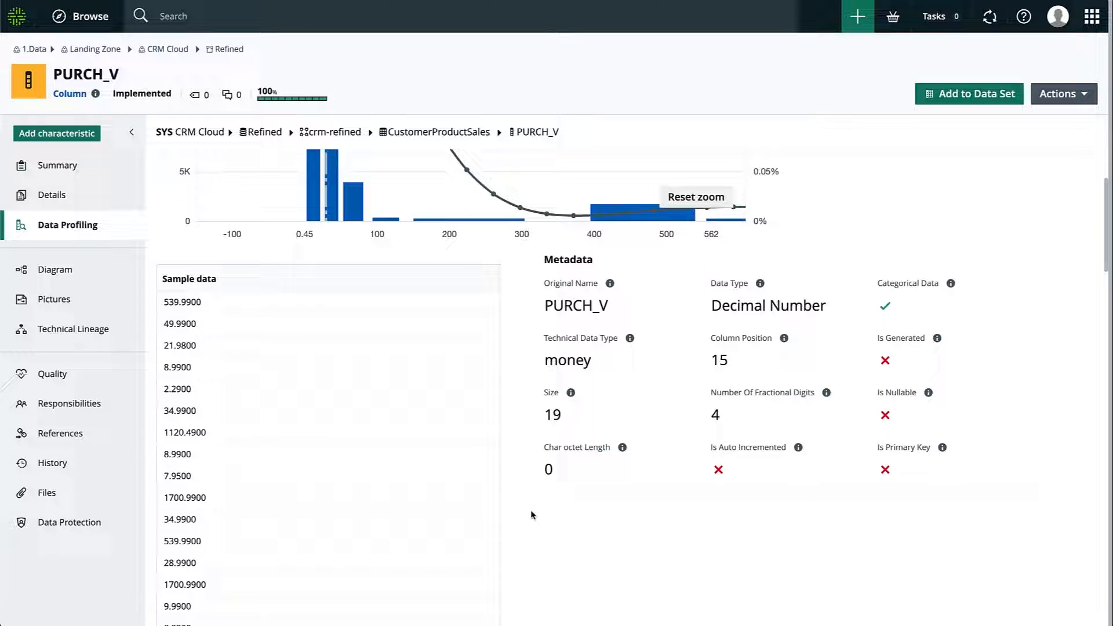
pyautogui.scroll(-3)
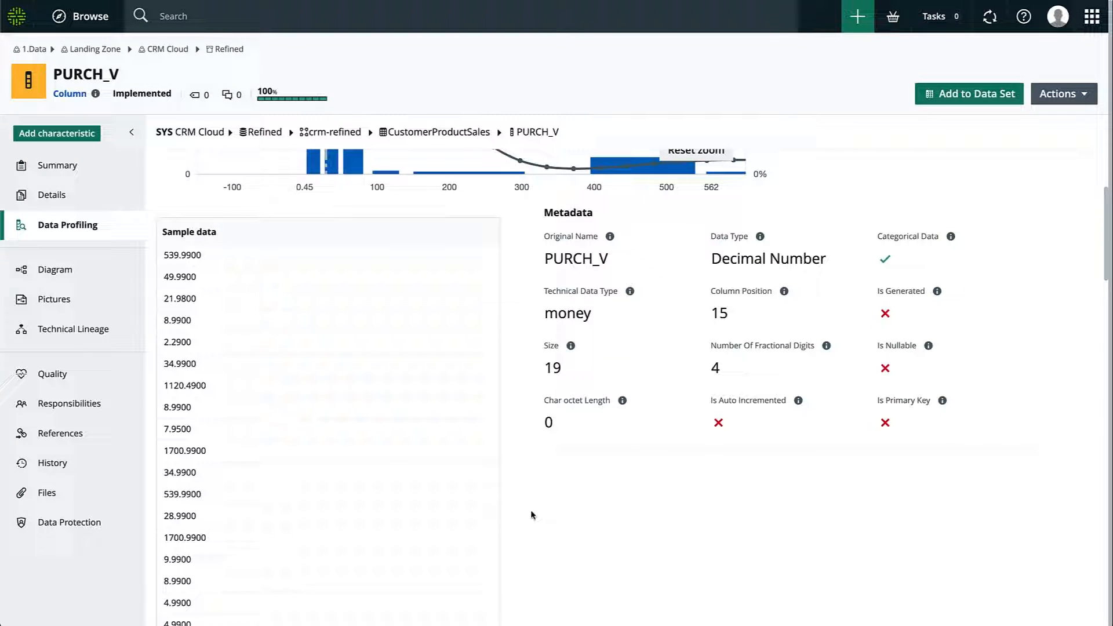
pyautogui.moveTo(612, 392)
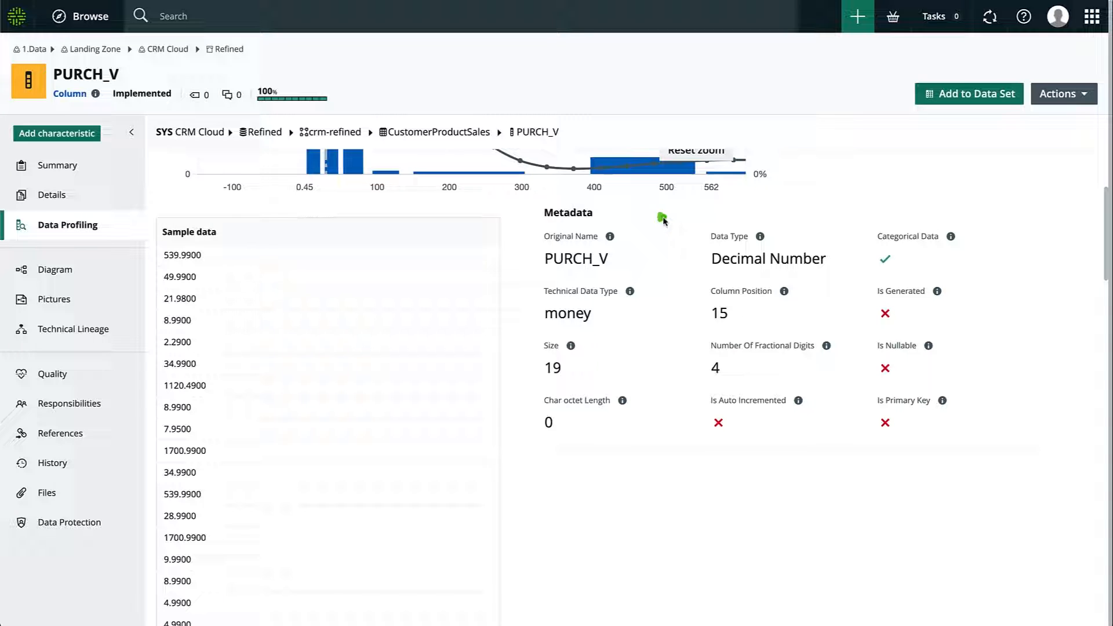
pyautogui.moveTo(665, 265)
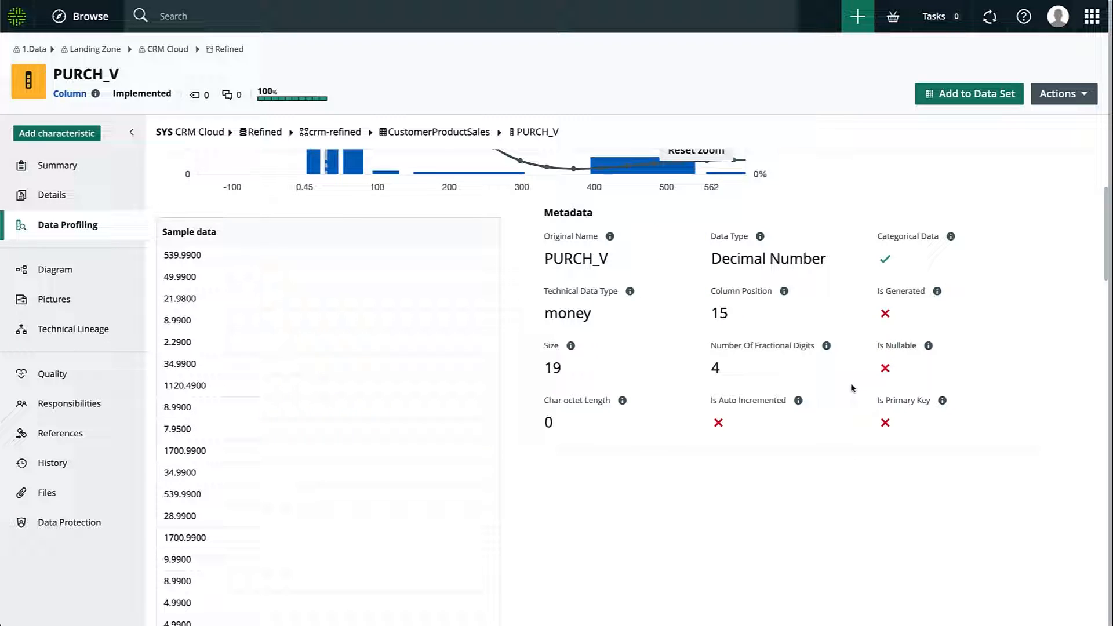
pyautogui.scroll(-3)
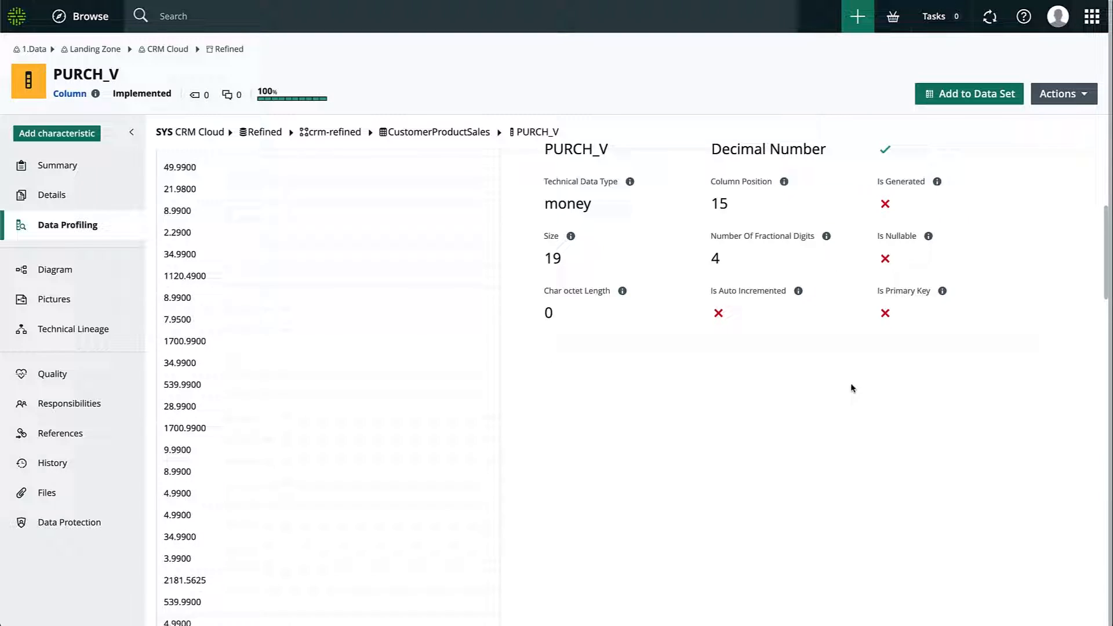
pyautogui.scroll(-3)
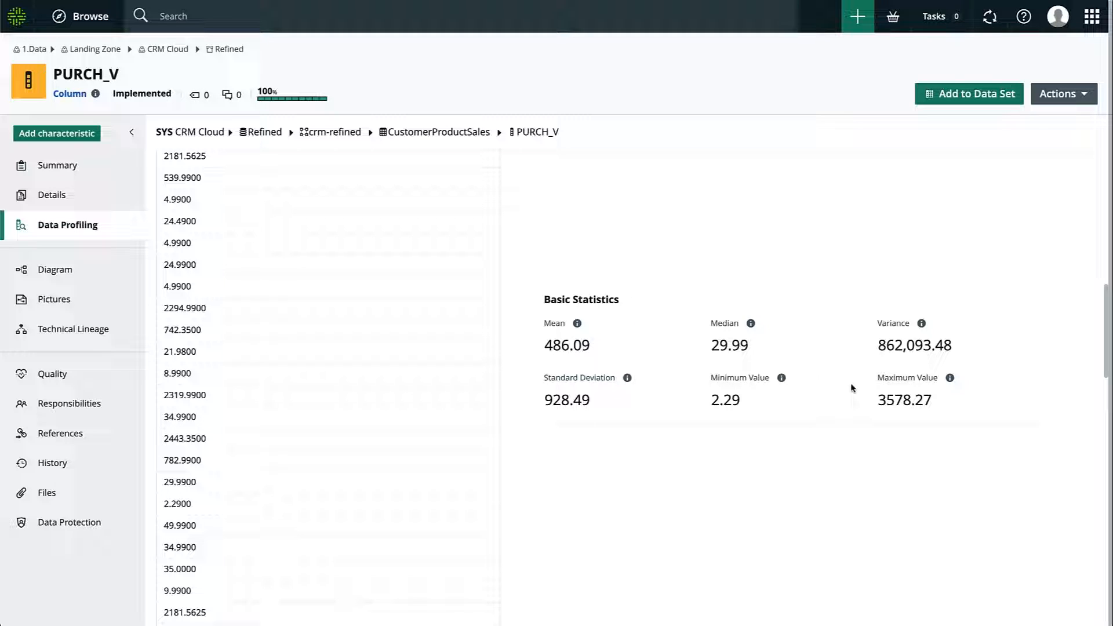
# Scroll to reach the COLLIBRA Snowflake database page listing the ODSS and SALES schemas
pyautogui.scroll(-3)
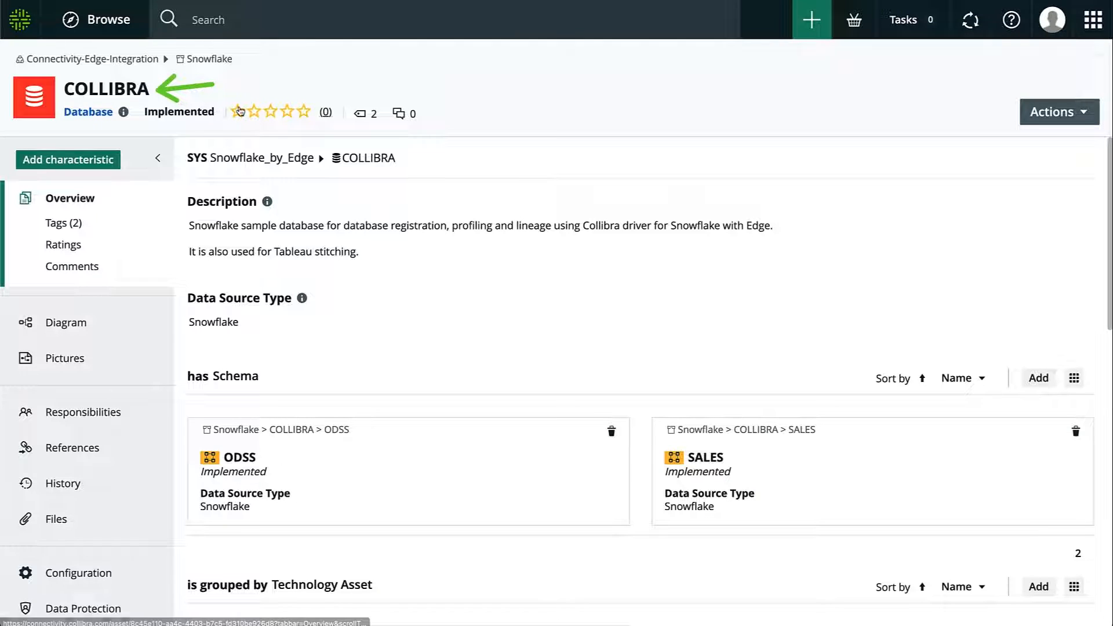
# Open the COLLIBRA database Configuration and its Profiling and Classification tab
pyautogui.click(82, 502)
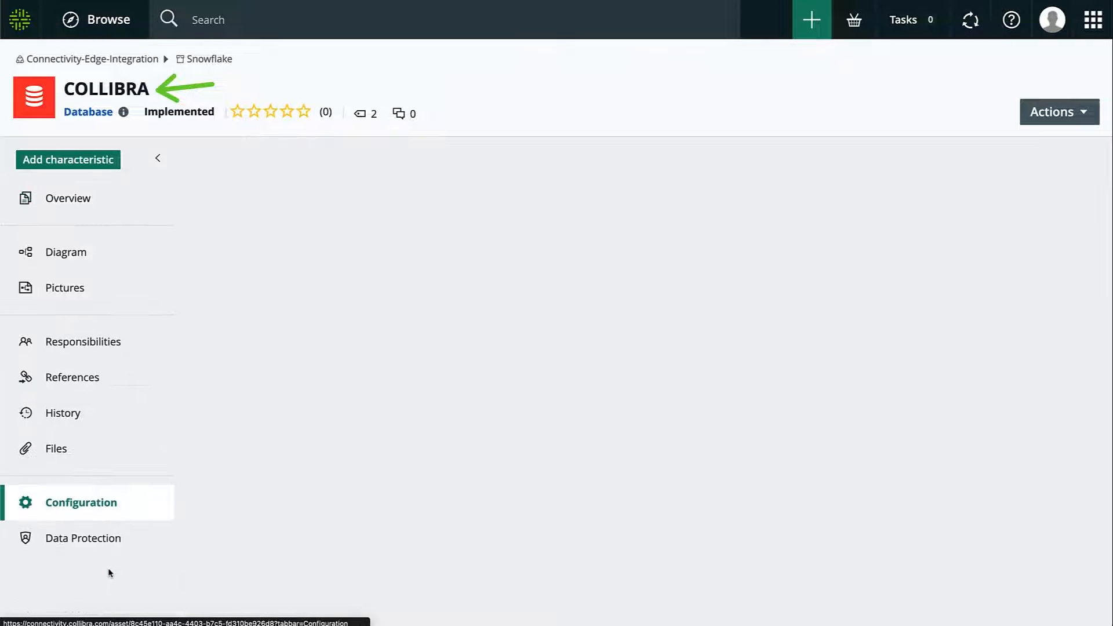
pyautogui.click(81, 502)
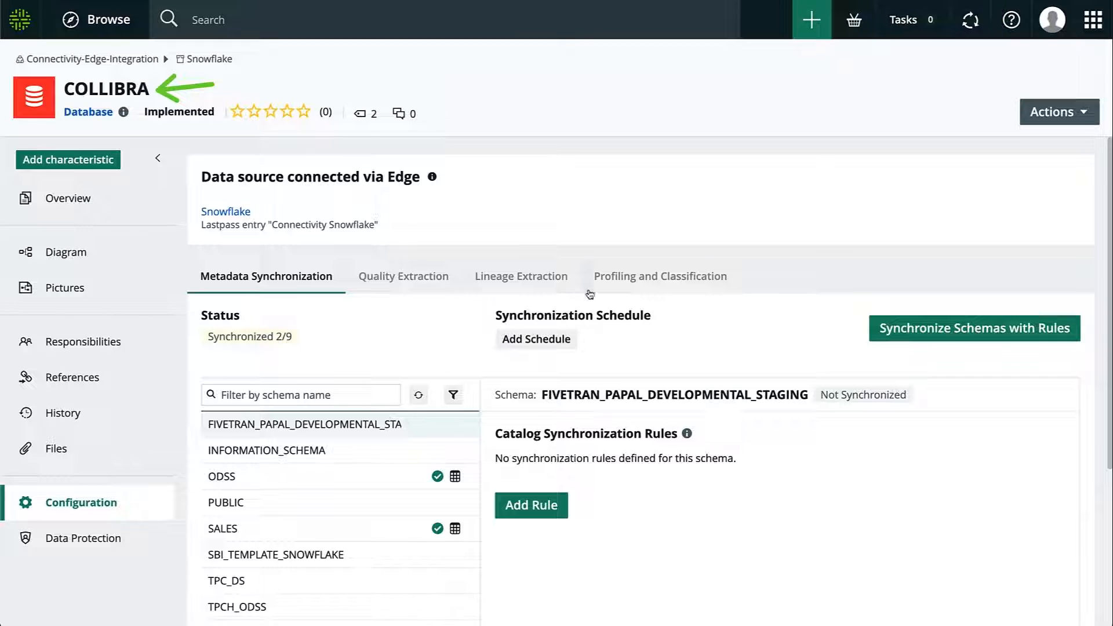